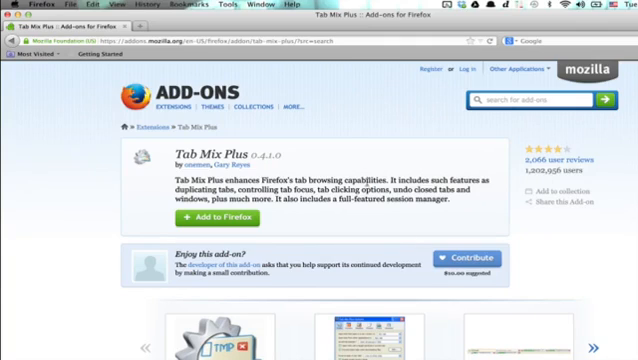
Step: Enable Tab Mix Plus 'Don't load tabs until selected' in the Tabs pane and close the dialog
left_click(16, 4)
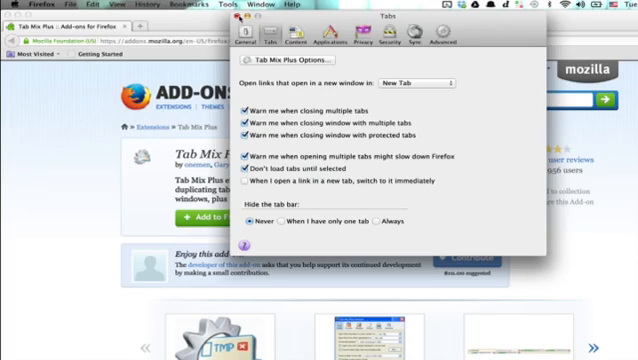
left_click(208, 4)
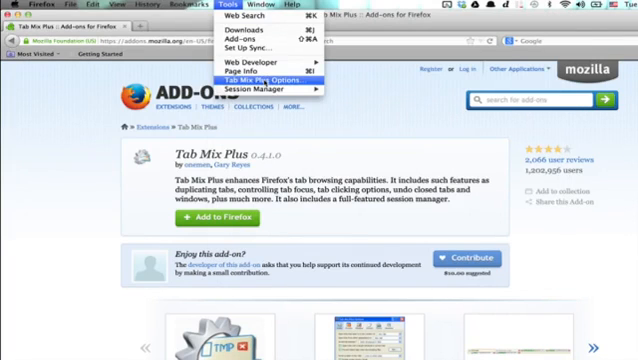
Step: Reopen Tab Mix Plus Options from the Tools menu and select the Events pane
left_click(264, 72)
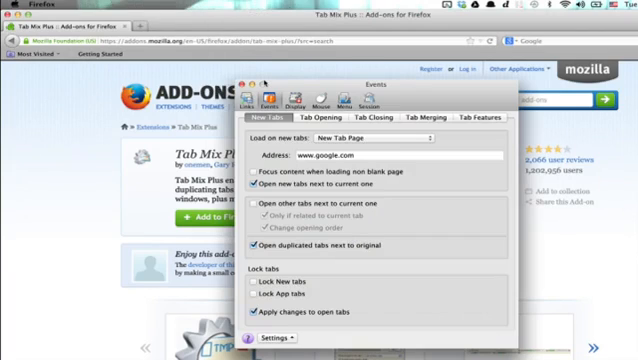
left_click(340, 156)
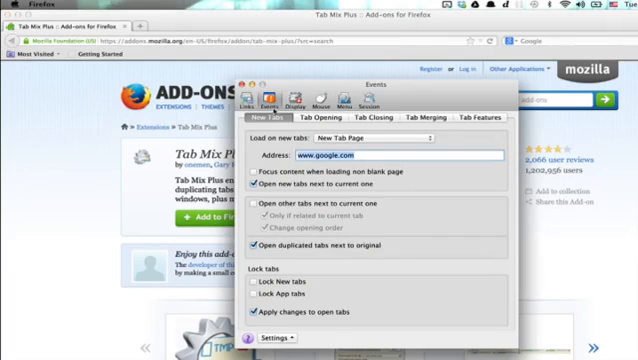